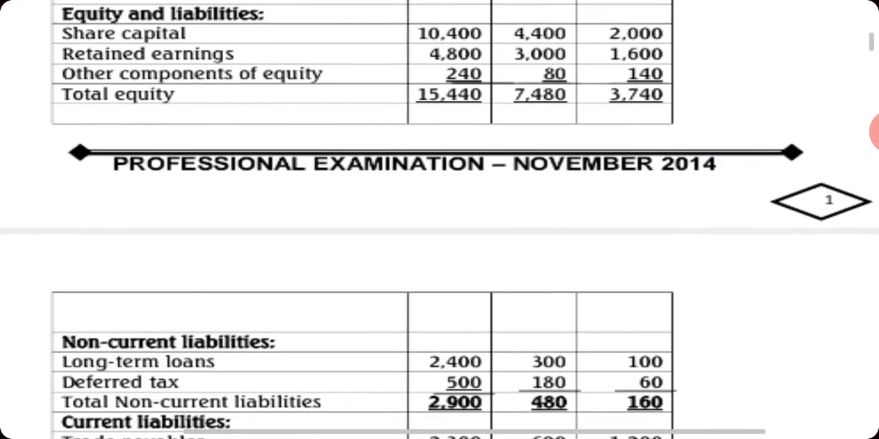
Scroll the question PDF past the equity and liabilities table to note ii.
scroll("down", 3)
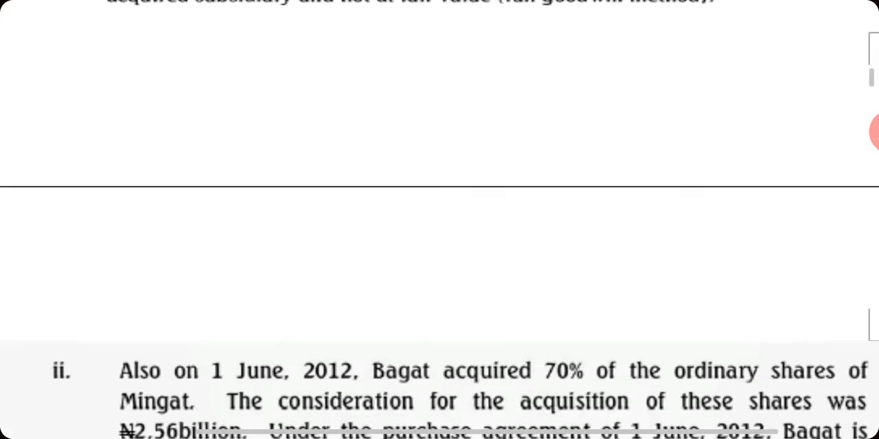
Scroll through the Mingat note until note iii on Cagat Plc appears.
scroll("down", 3)
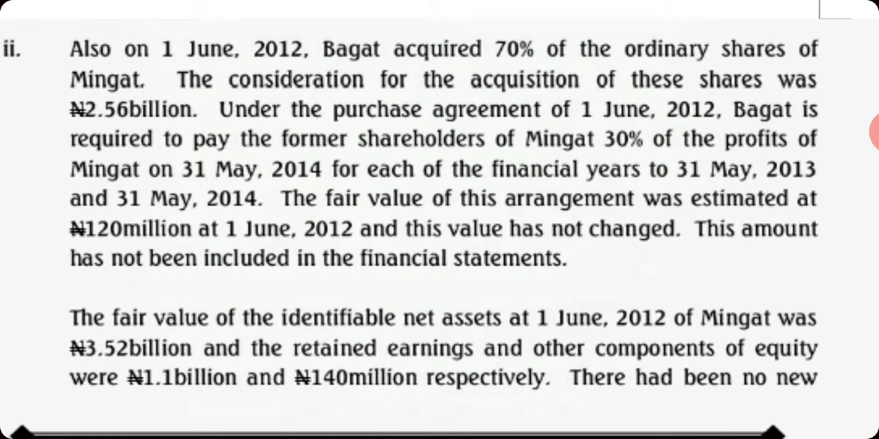
scroll("down", 3)
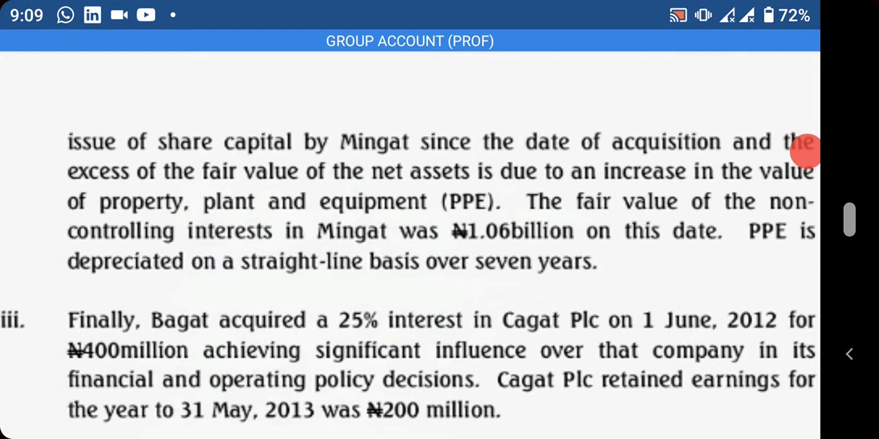
Scroll through notes iii to v to the 30-mark consolidated statement requirement.
scroll("down", 3)
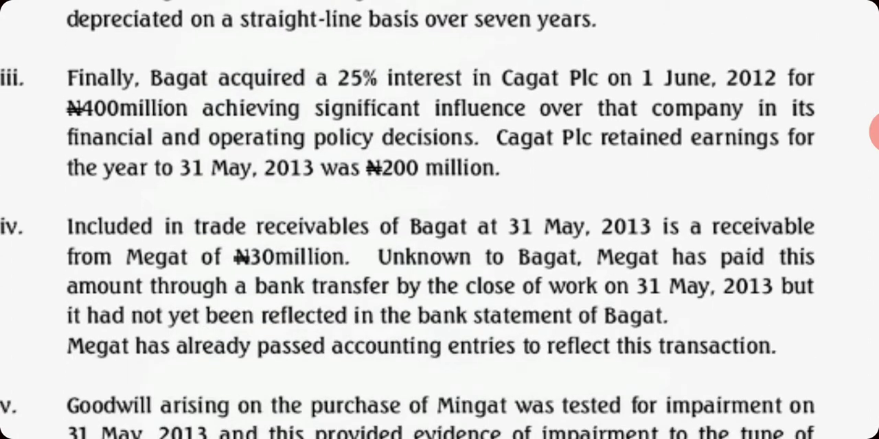
scroll("down", 3)
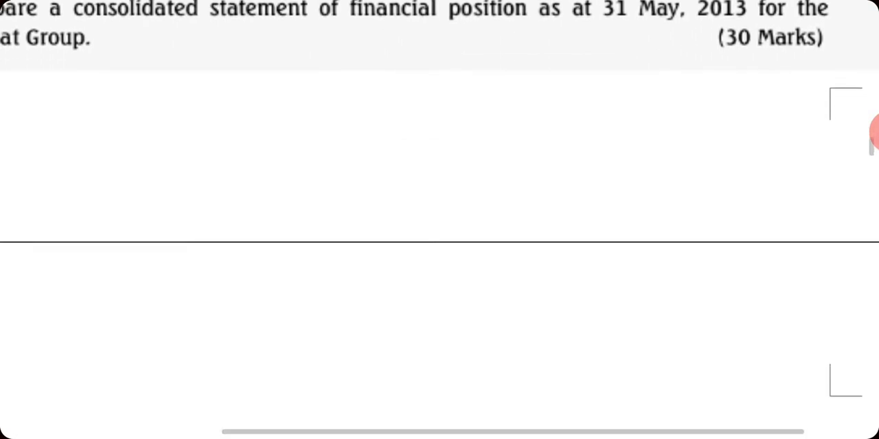
Move on to the solution document's net assets working with fair values 8,280, 8,000 and 3,520.
scroll("down", 3)
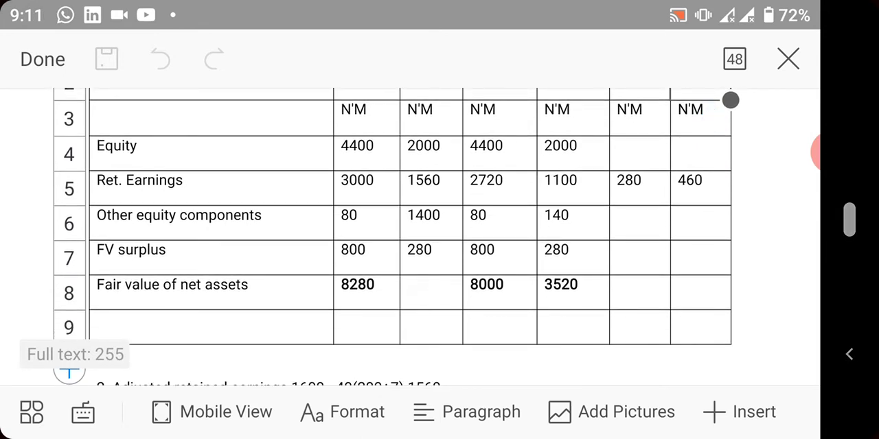
scroll("down", 3)
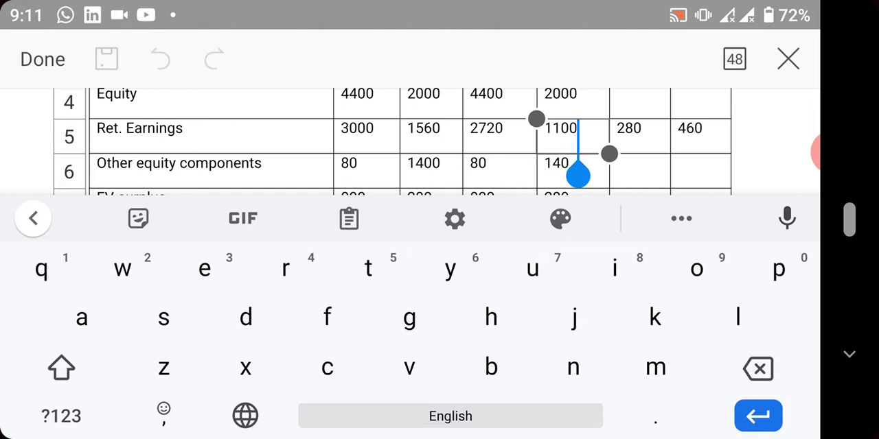
scroll("down", 3)
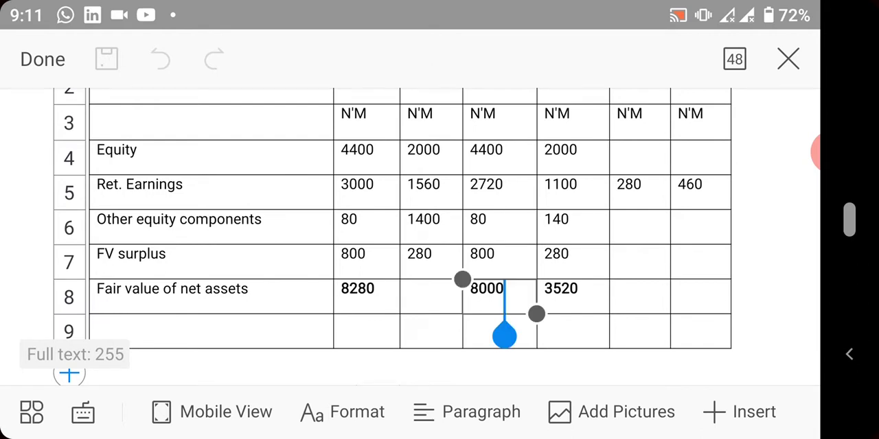
left_click(486, 288)
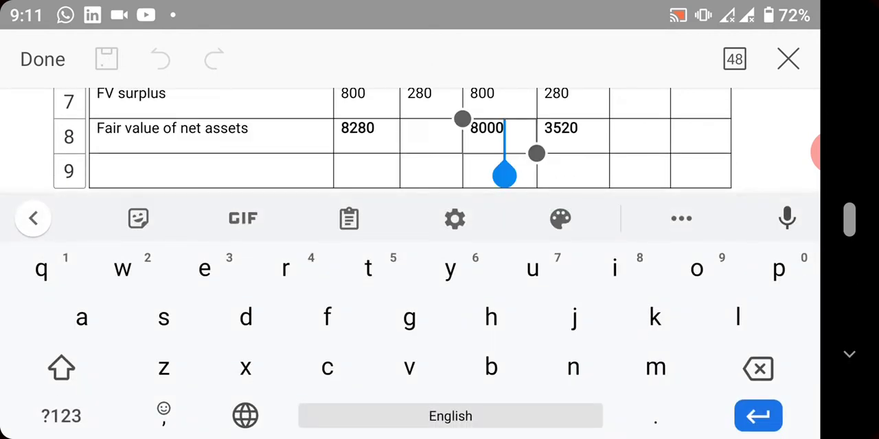
scroll("down", 3)
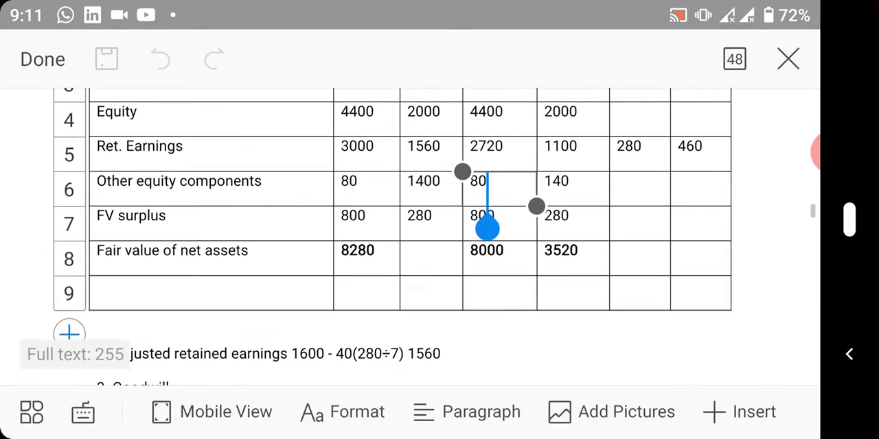
Place the caret at 3520 and scroll down to working 2's adjusted retained earnings line.
left_click(486, 224)
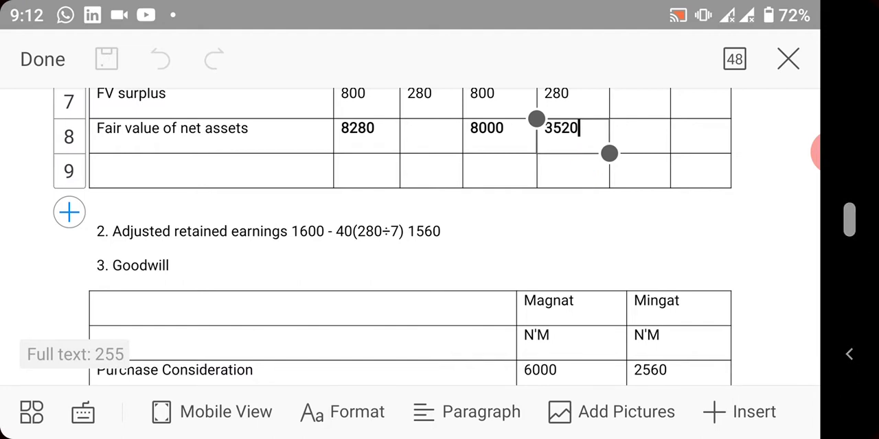
scroll("down", 3)
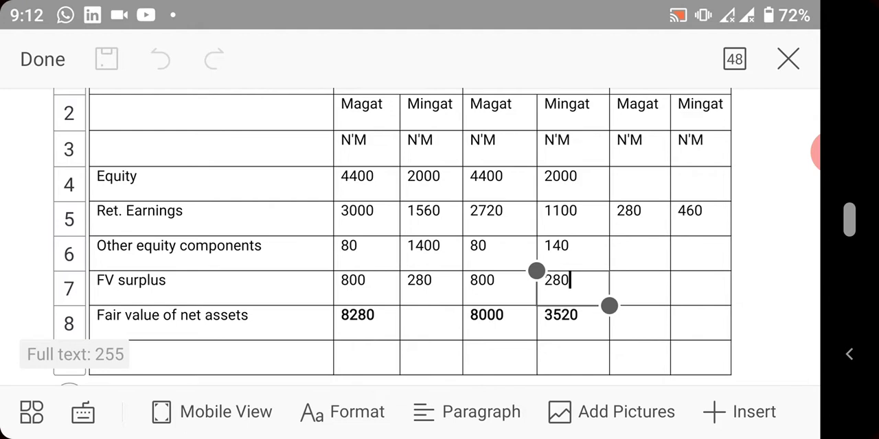
scroll("down", 3)
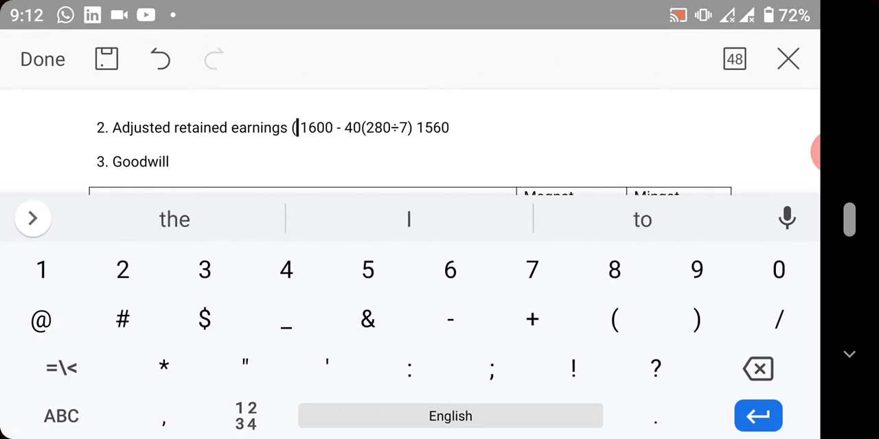
Type 'mingnat' into the bracket after 'Adjusted retained earnings' in working 2.
left_click(60, 416)
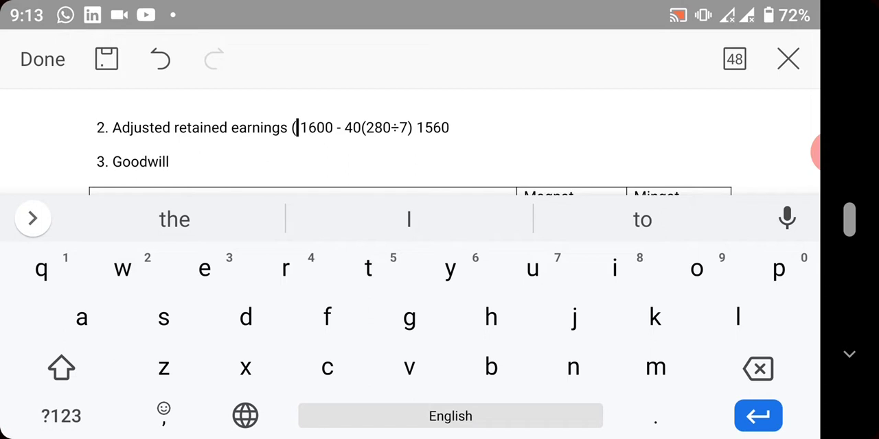
type("mi")
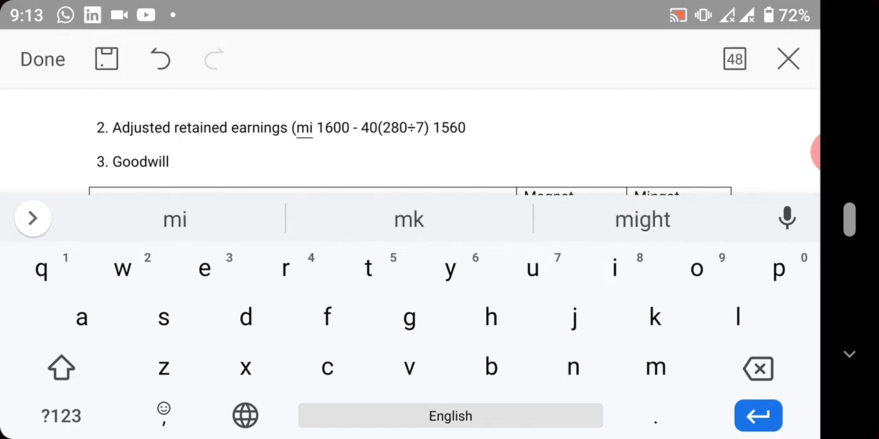
type("ngnat)")
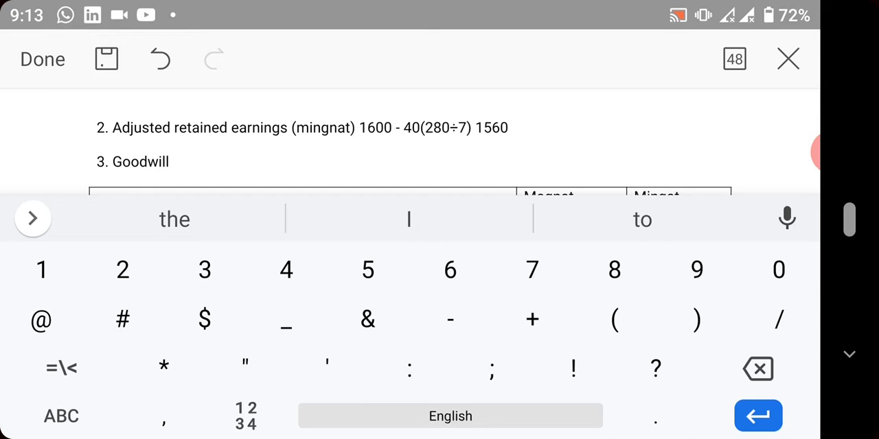
scroll("down", 3)
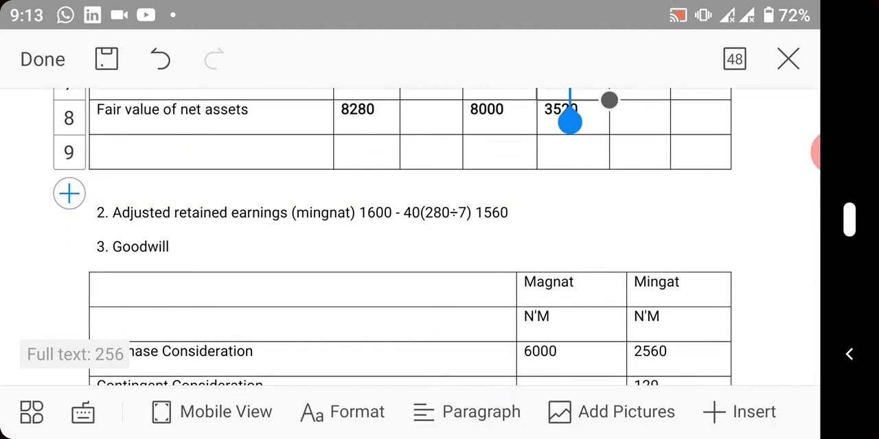
Insert '=' before the 1560 result in working 2.
left_click(474, 127)
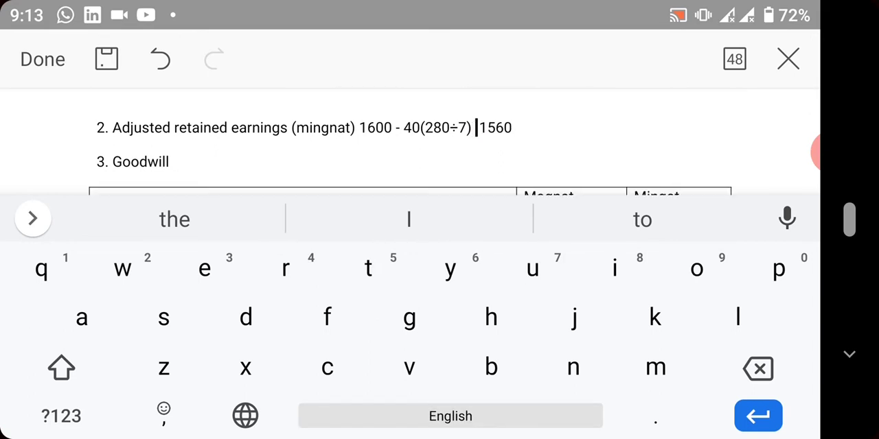
left_click(60, 416)
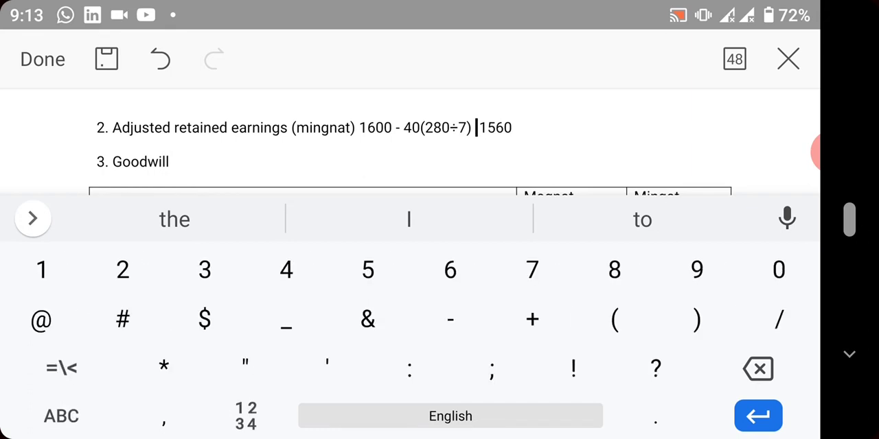
type("=")
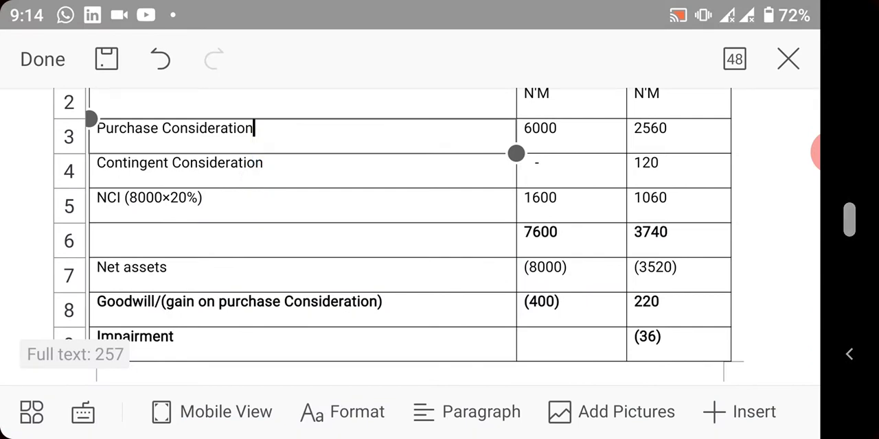
left_click(645, 163)
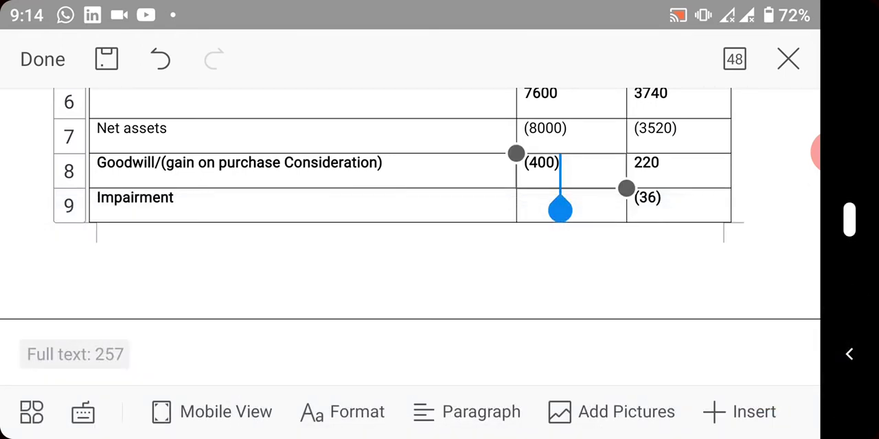
left_click(559, 163)
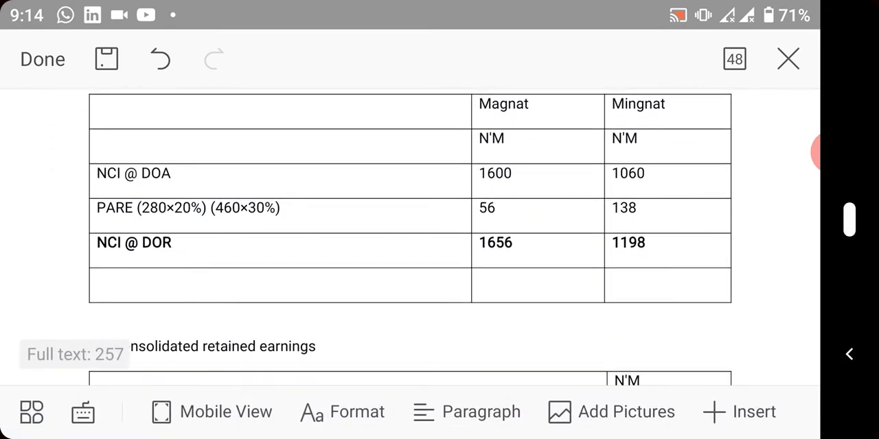
scroll("down", 3)
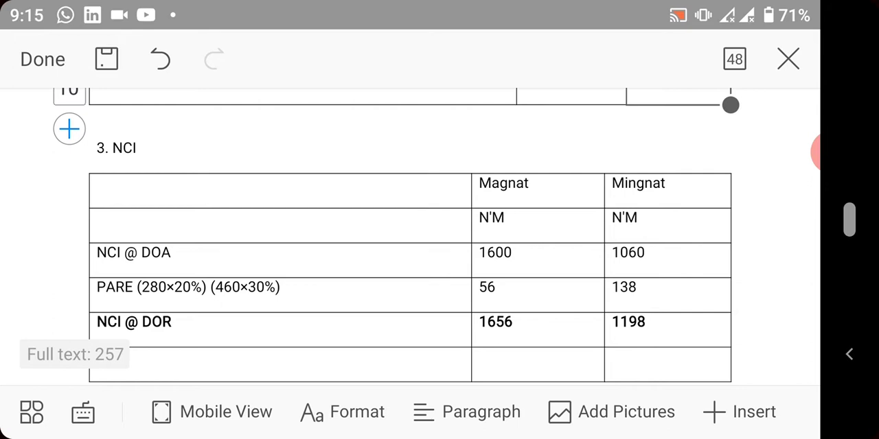
left_click(495, 252)
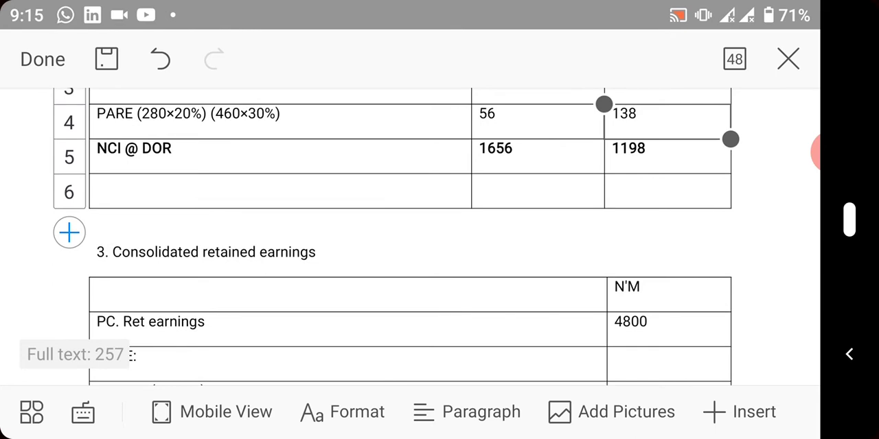
scroll("down", 3)
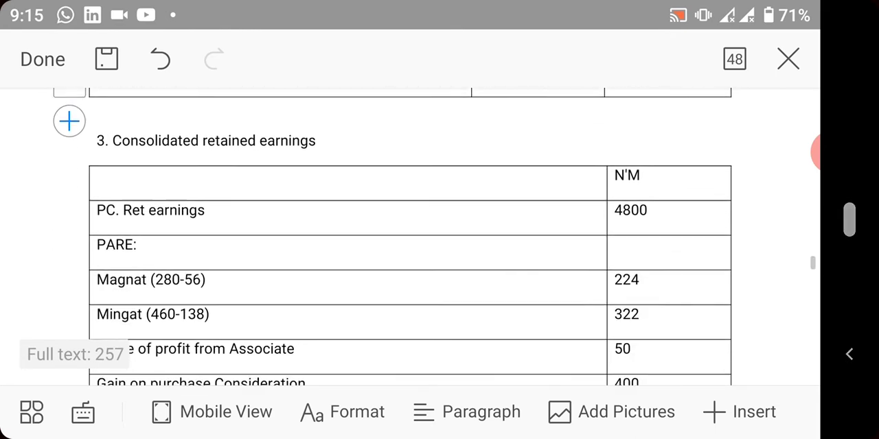
left_click(151, 210)
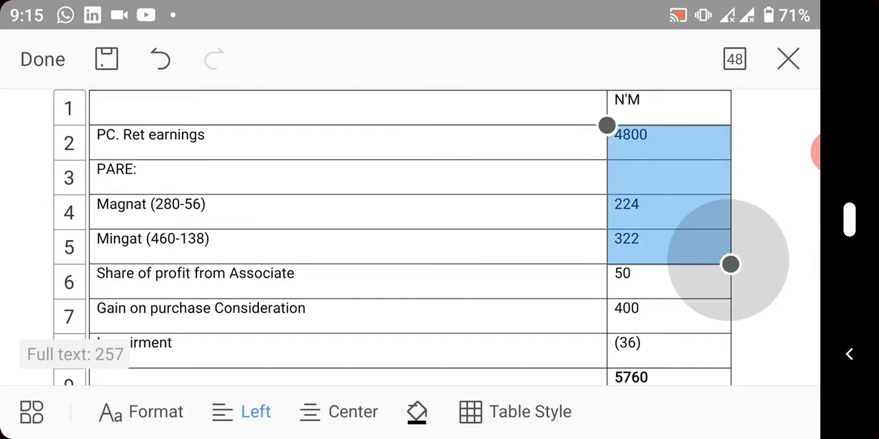
left_click_drag(730, 264, 730, 230)
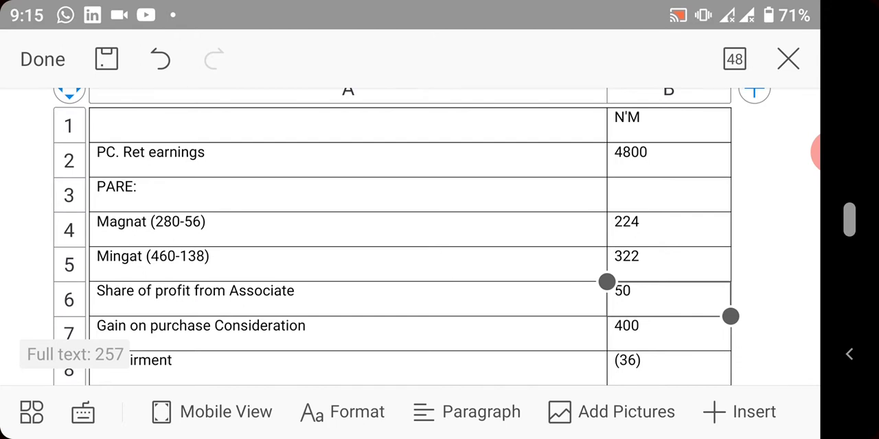
scroll("down", 3)
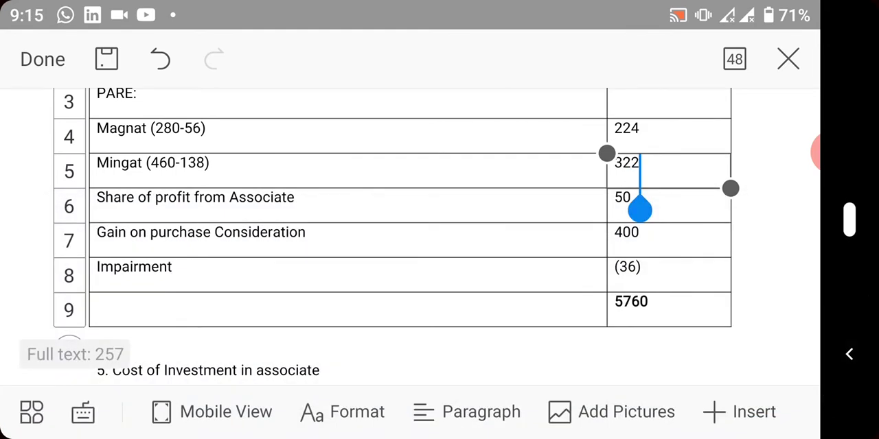
scroll("down", 3)
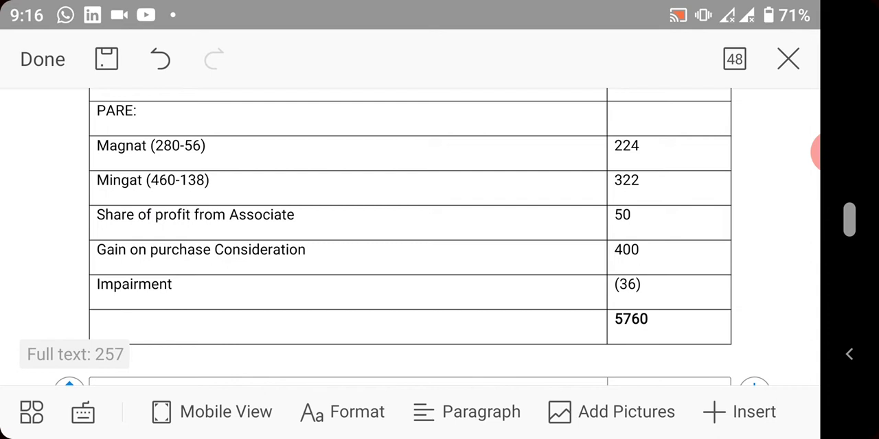
scroll("down", 3)
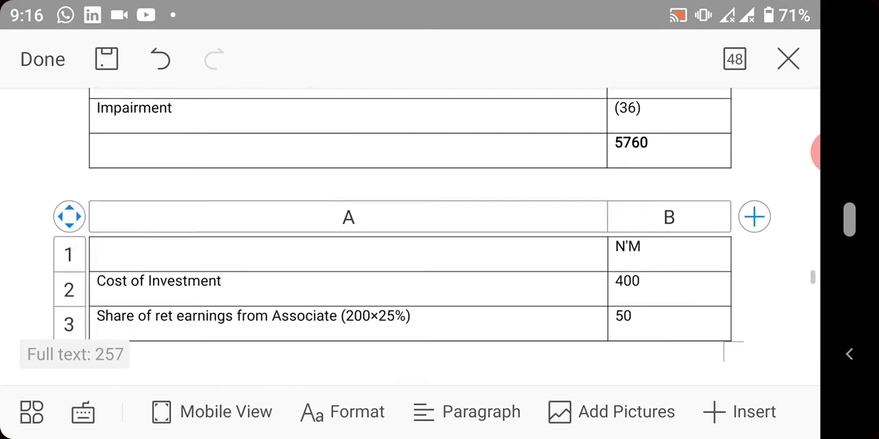
scroll("down", 3)
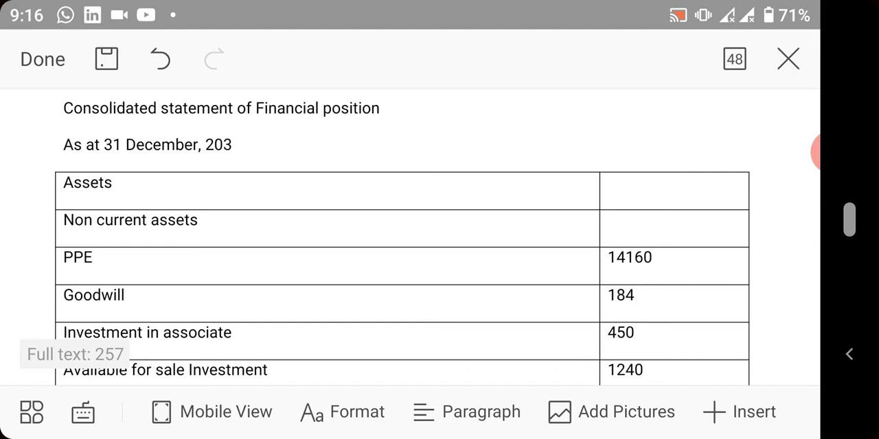
scroll("down", 3)
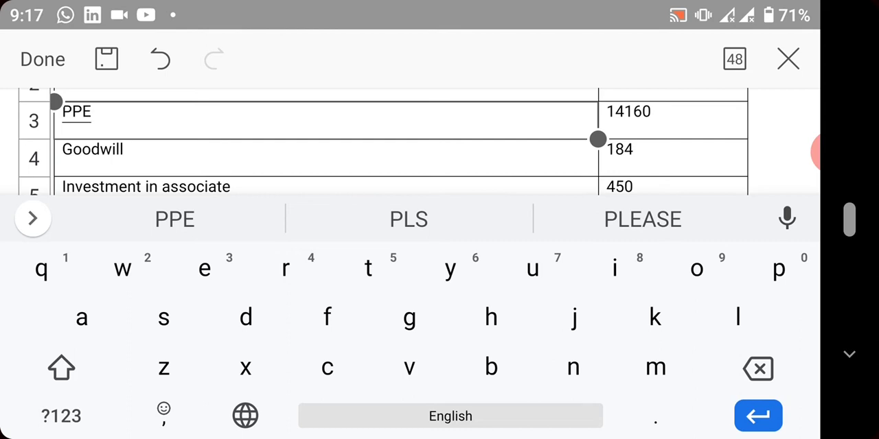
scroll("down", 3)
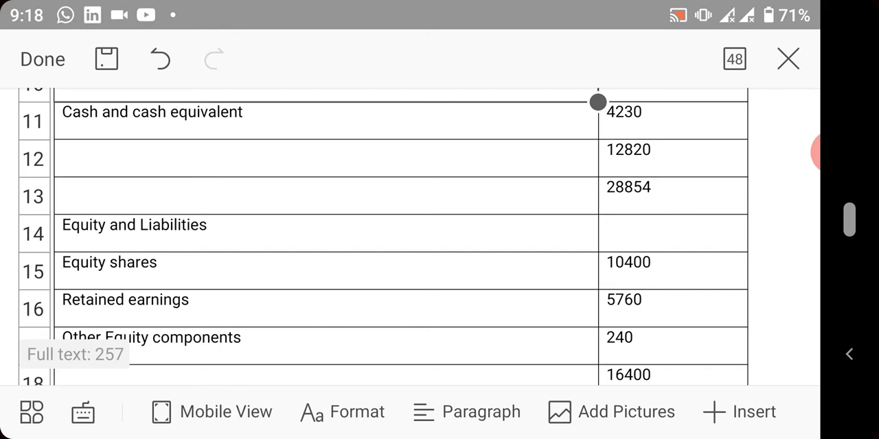
scroll("down", 3)
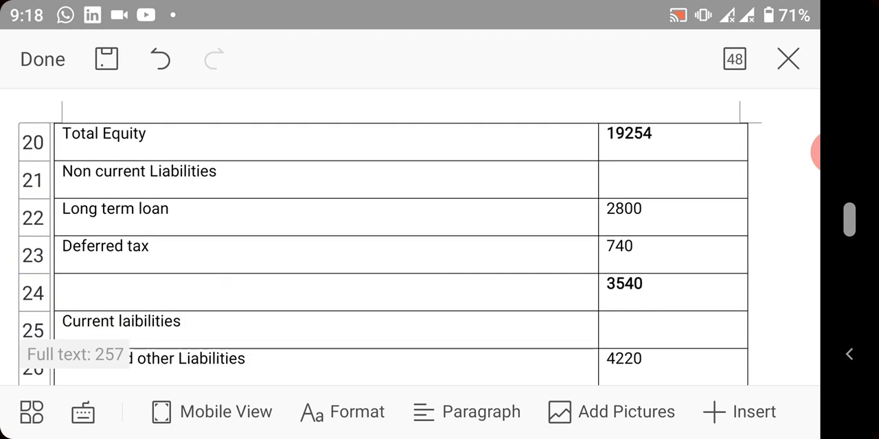
scroll("down", 3)
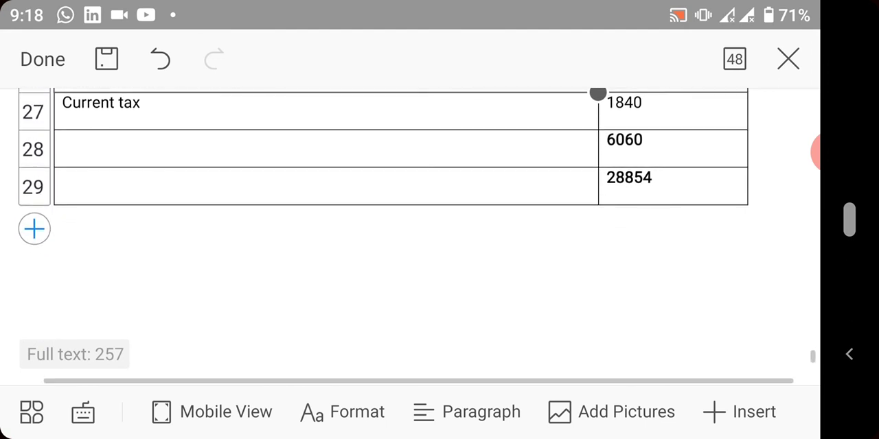
scroll("down", 3)
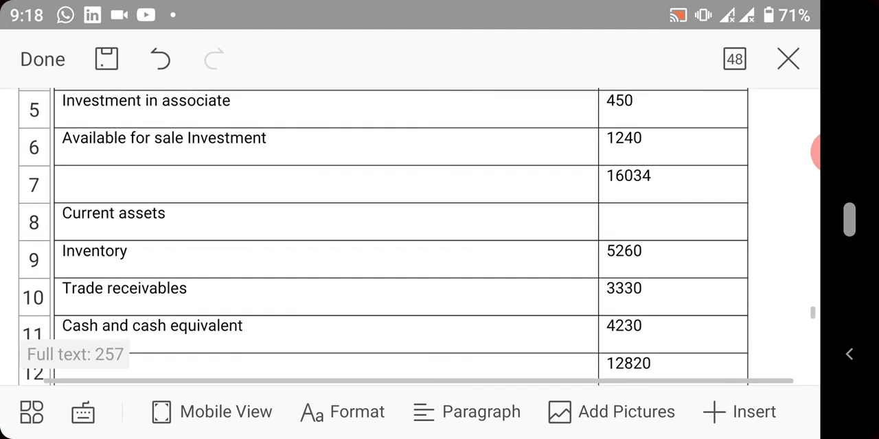
scroll("down", 3)
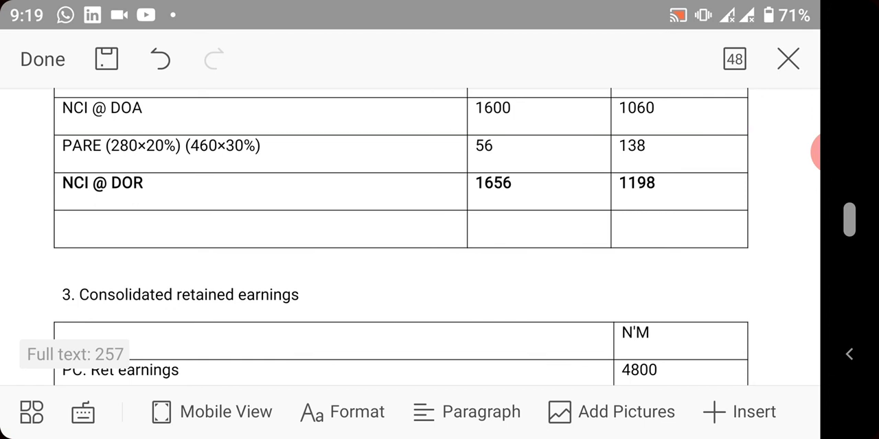
scroll("up", 3)
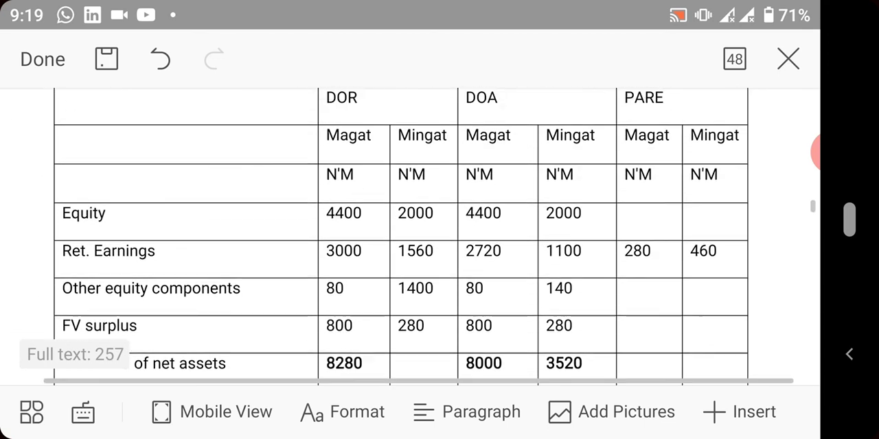
scroll("down", 3)
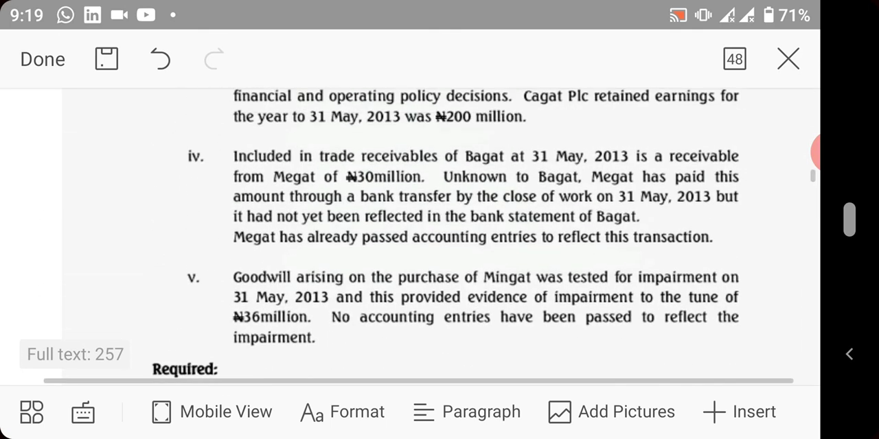
scroll("down", 3)
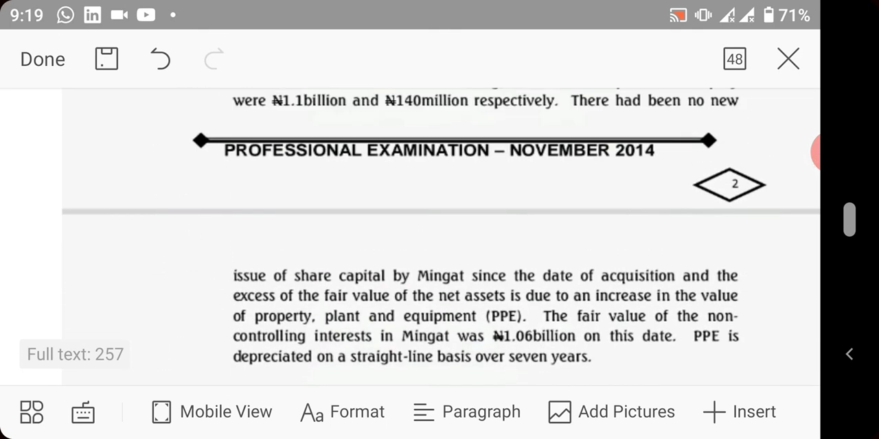